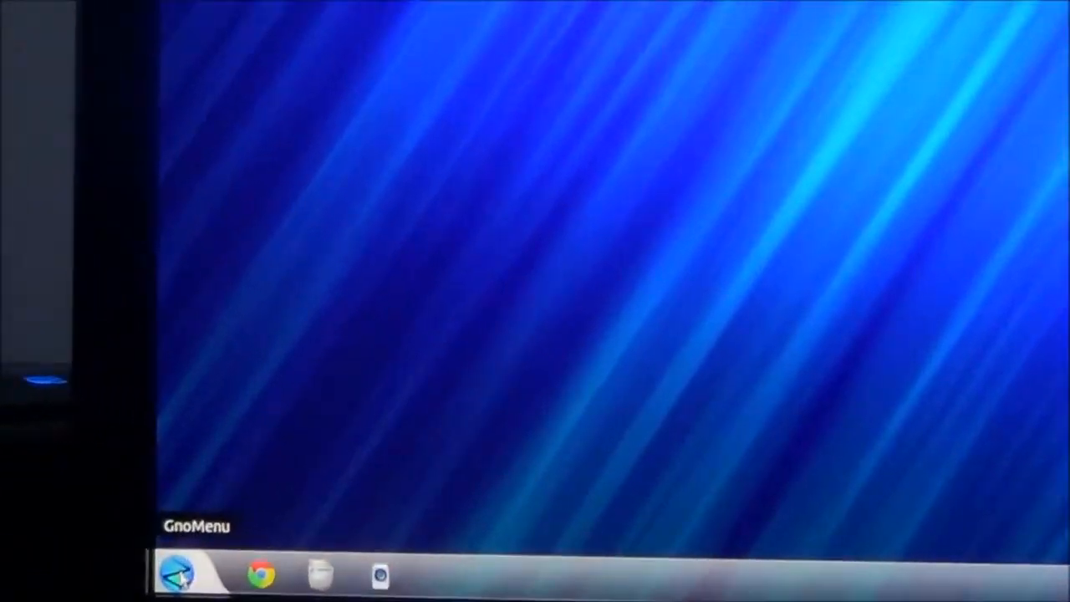
Step: Show the Office category of the applications menu
right_click(183, 575)
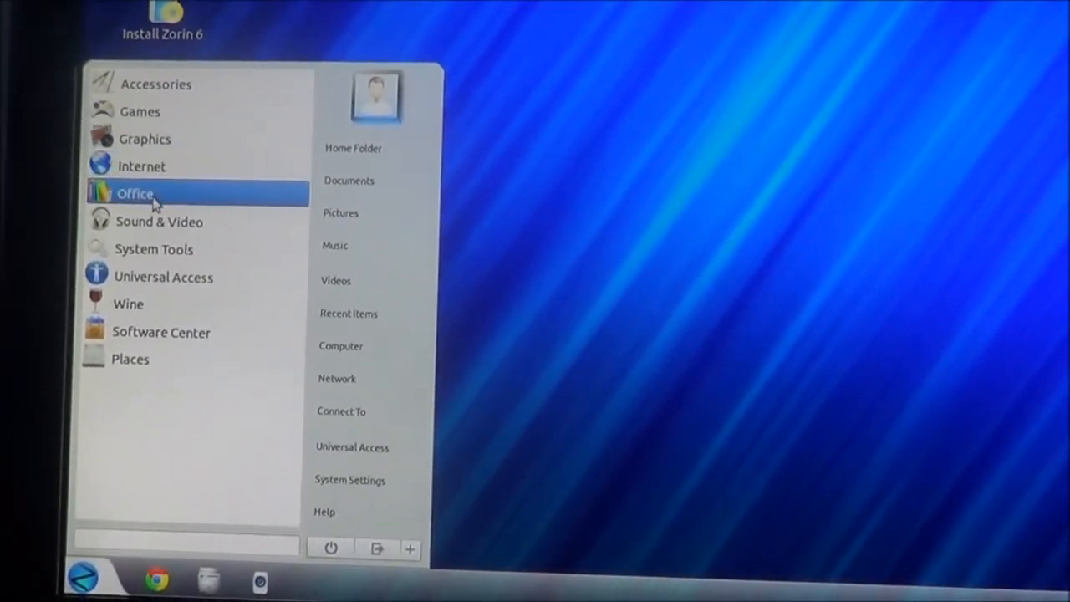
click(133, 194)
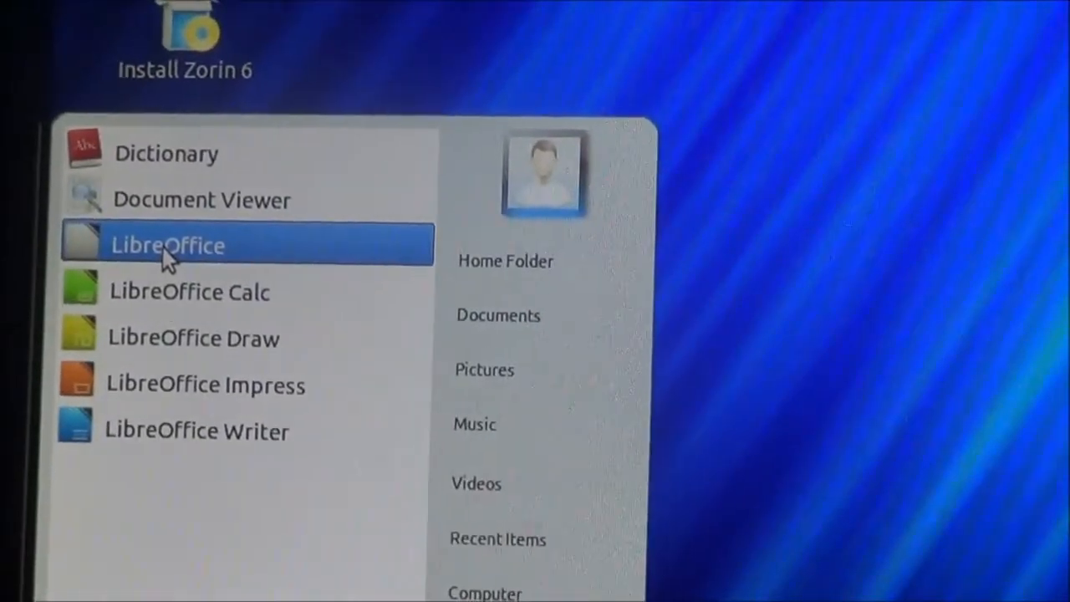
Step: Launch LibreOffice Writer and write a short sentence starting 'Th' in the new document
click(167, 244)
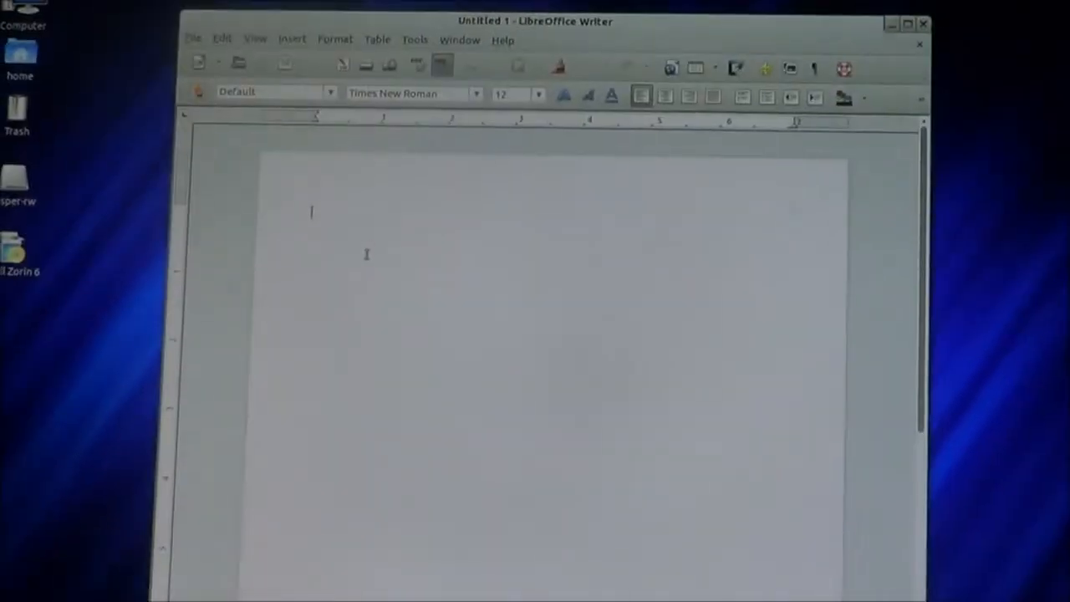
text(Th)
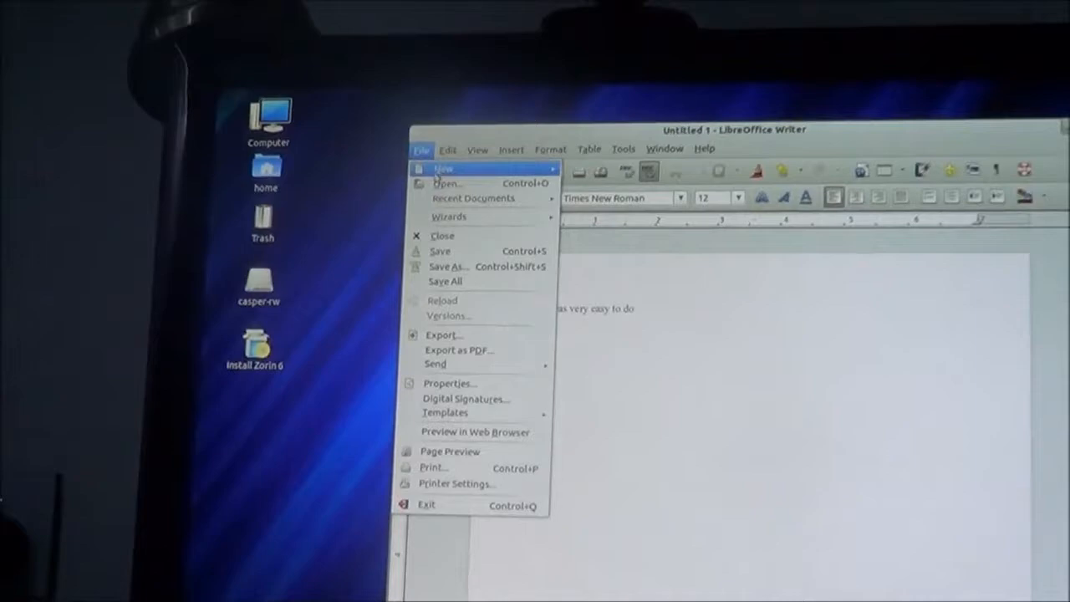
Step: Save the document as 'tex...' in the Documents folder via Save As
click(448, 266)
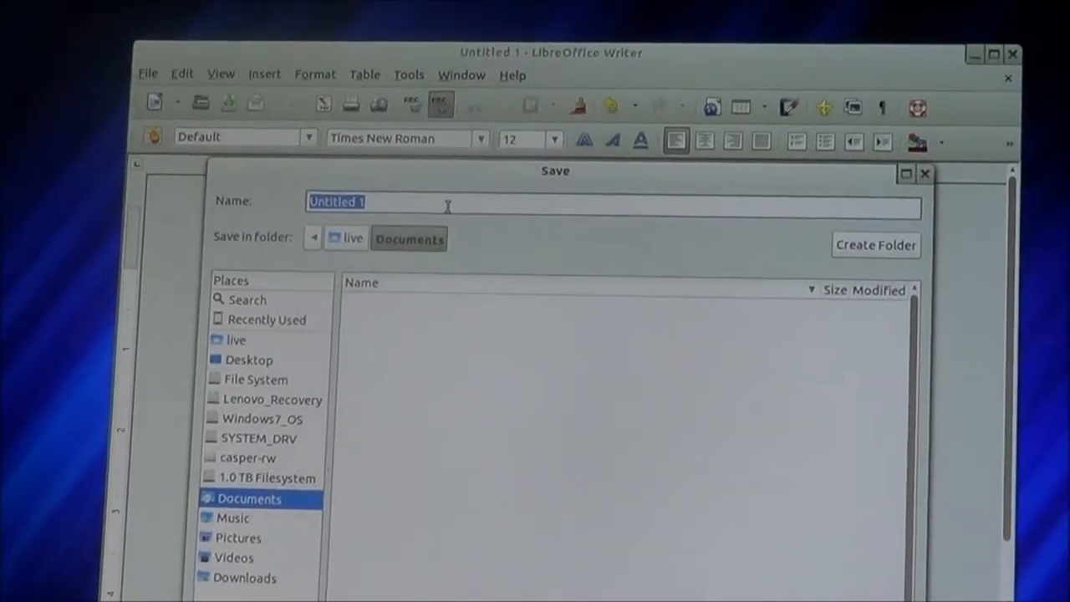
text(tex)
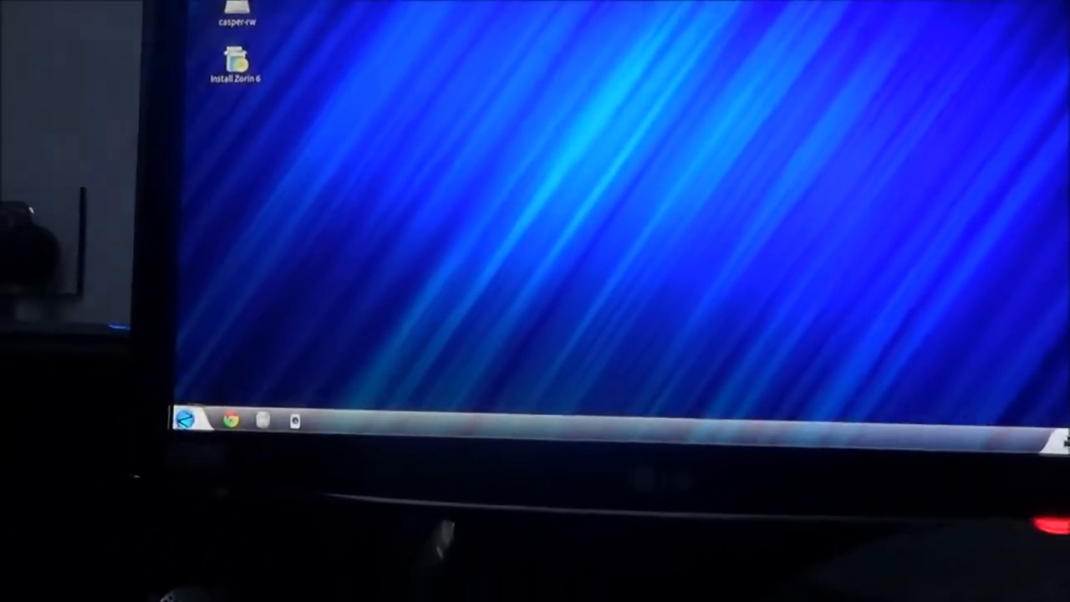
Step: Open the Documents folder in the file manager from the applications menu
click(185, 422)
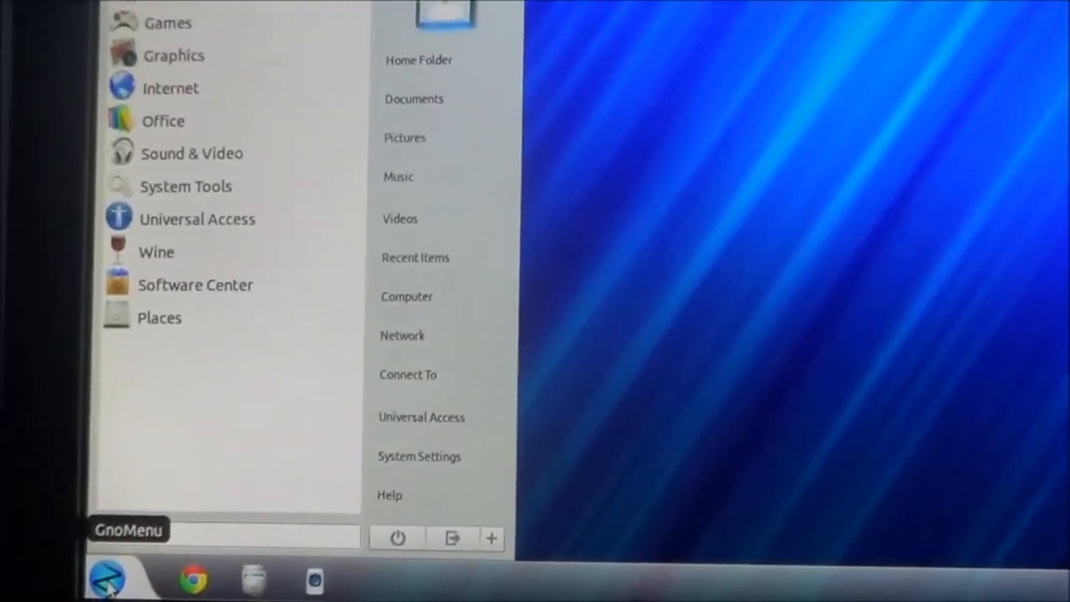
mouse_move(201, 309)
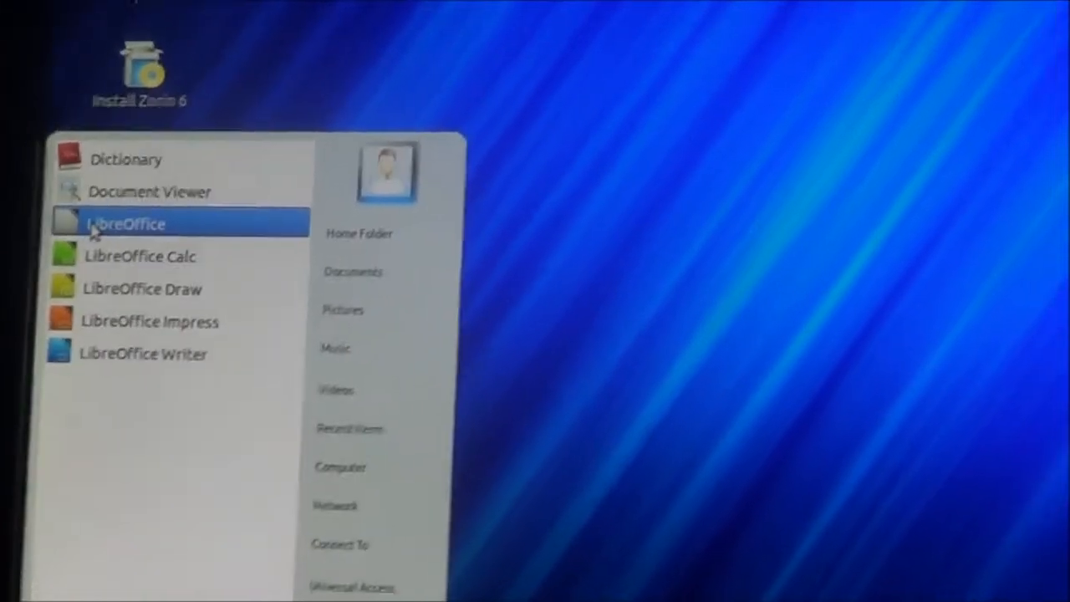
mouse_move(443, 292)
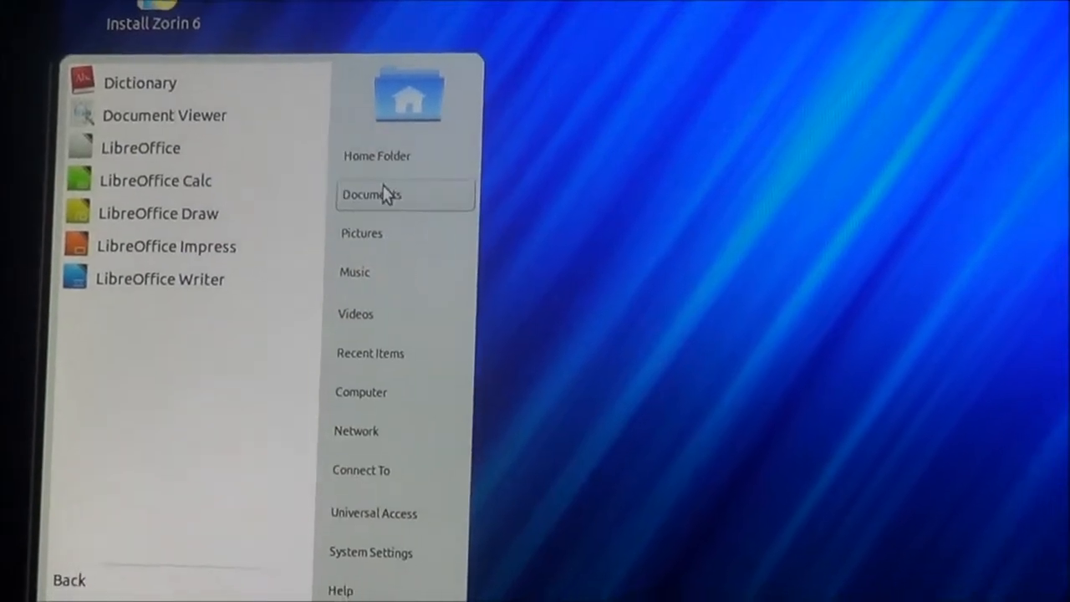
click(373, 193)
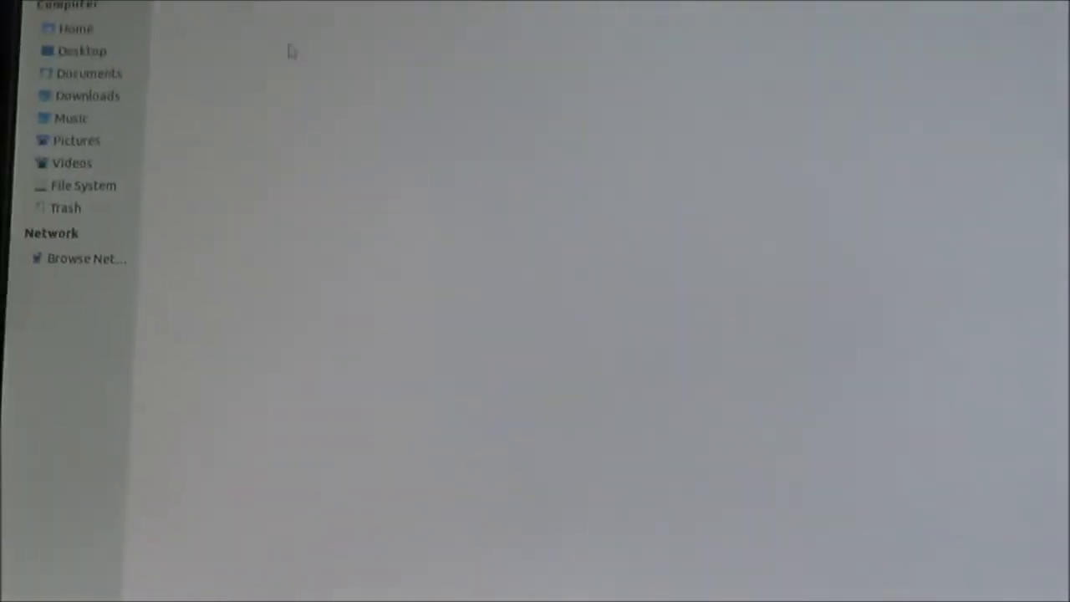